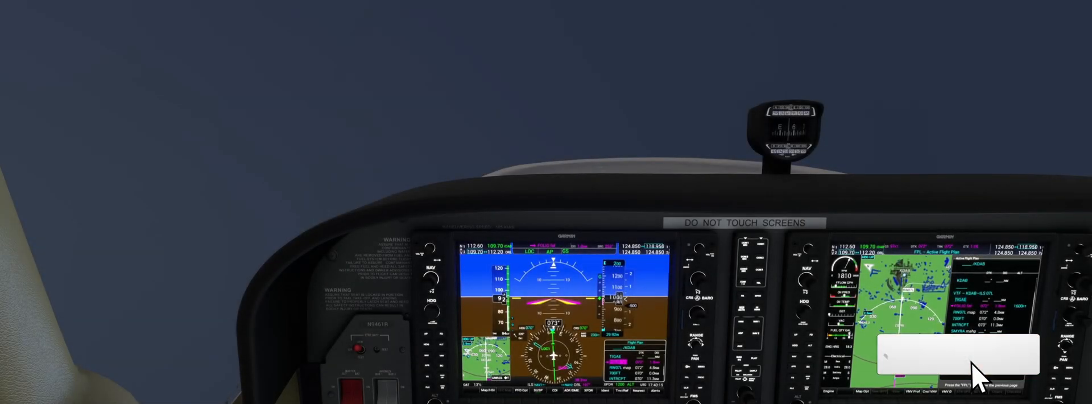
click(957, 353)
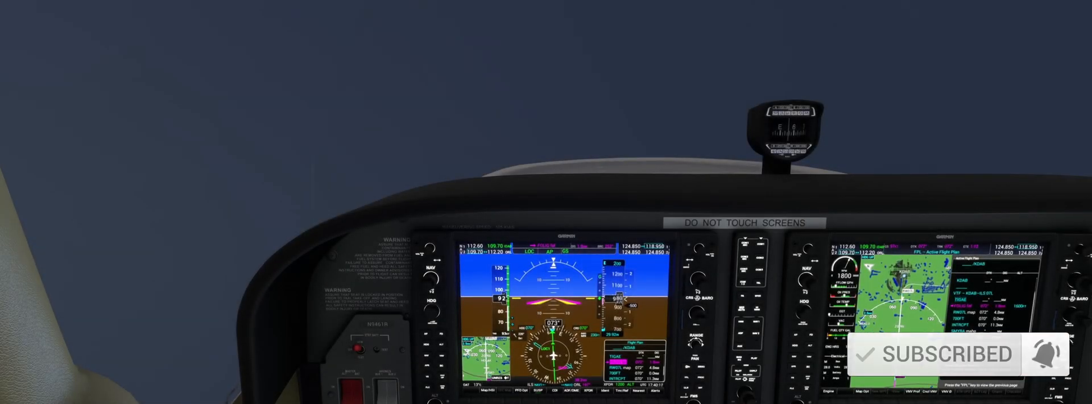